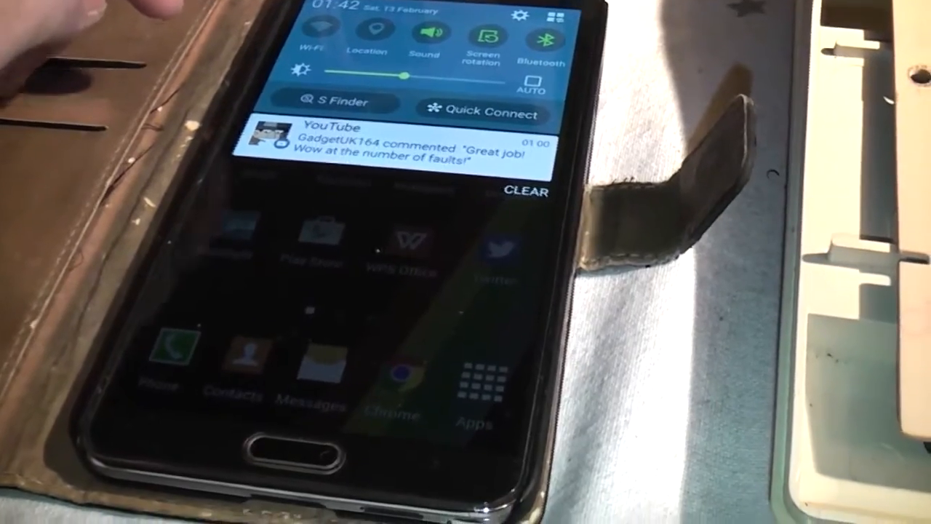
Dismiss the notification shade and open Samsung Music showing Sultans Of Swing at 01:22
left_click(535, 35)
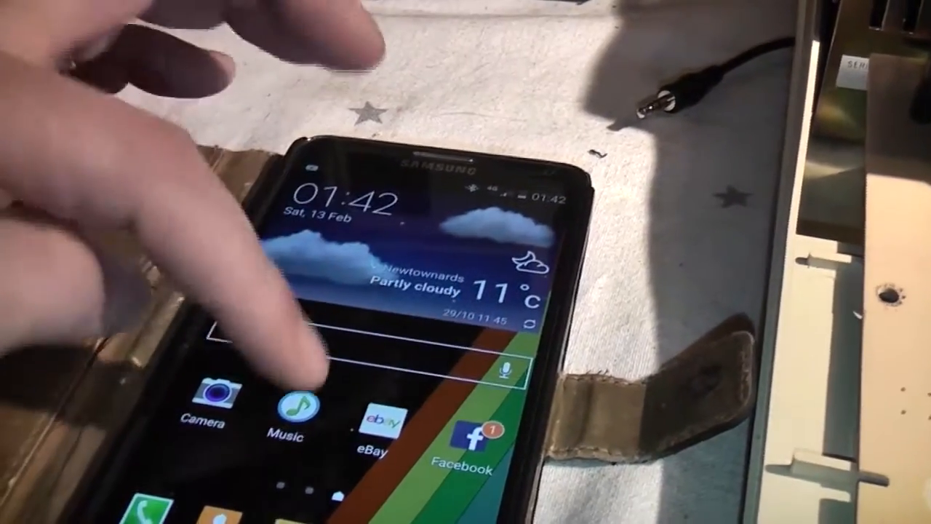
left_click(286, 397)
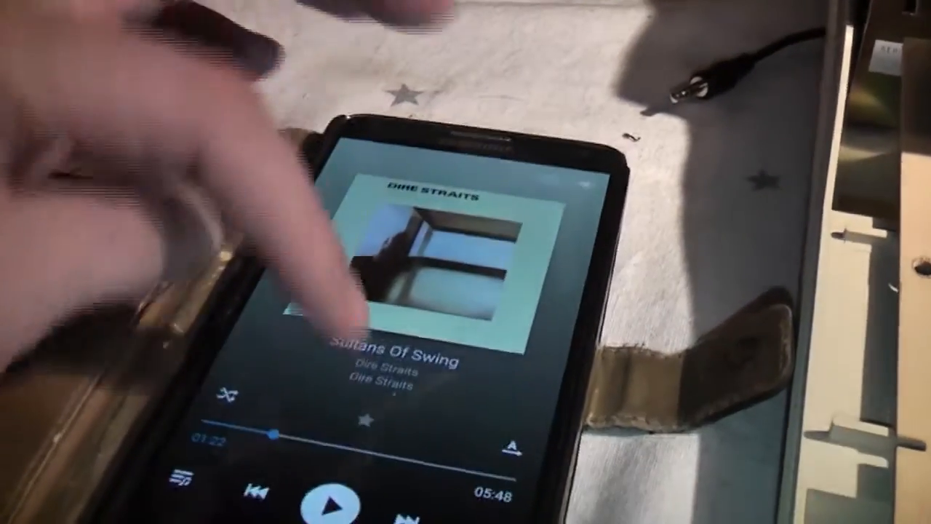